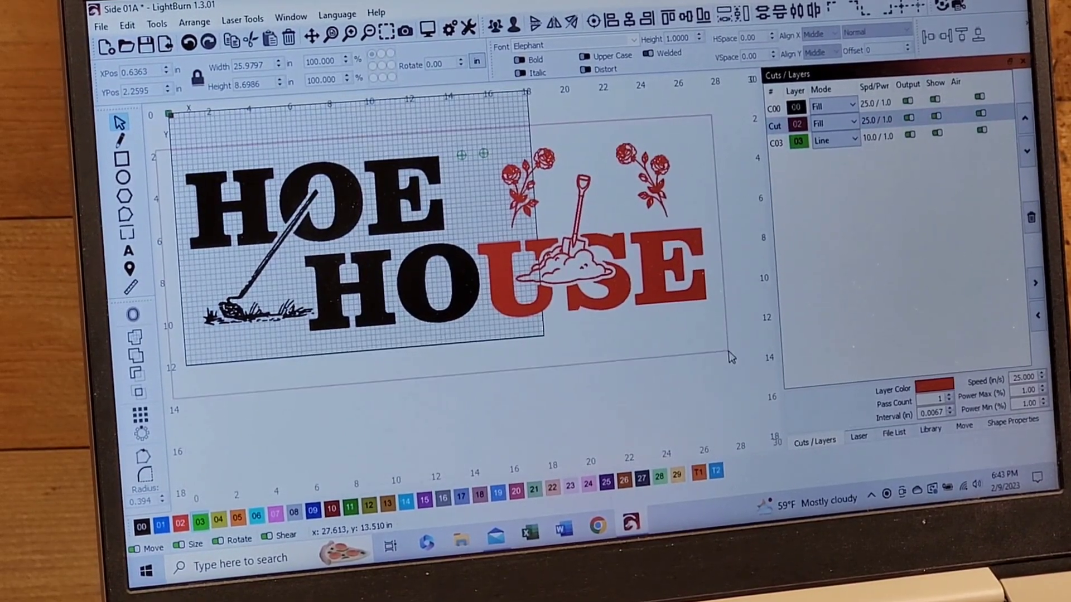
Step: Switch the black C00 and red 02 layers from Fill to Line mode so the design cuts as outlines
key(ctrl+a)
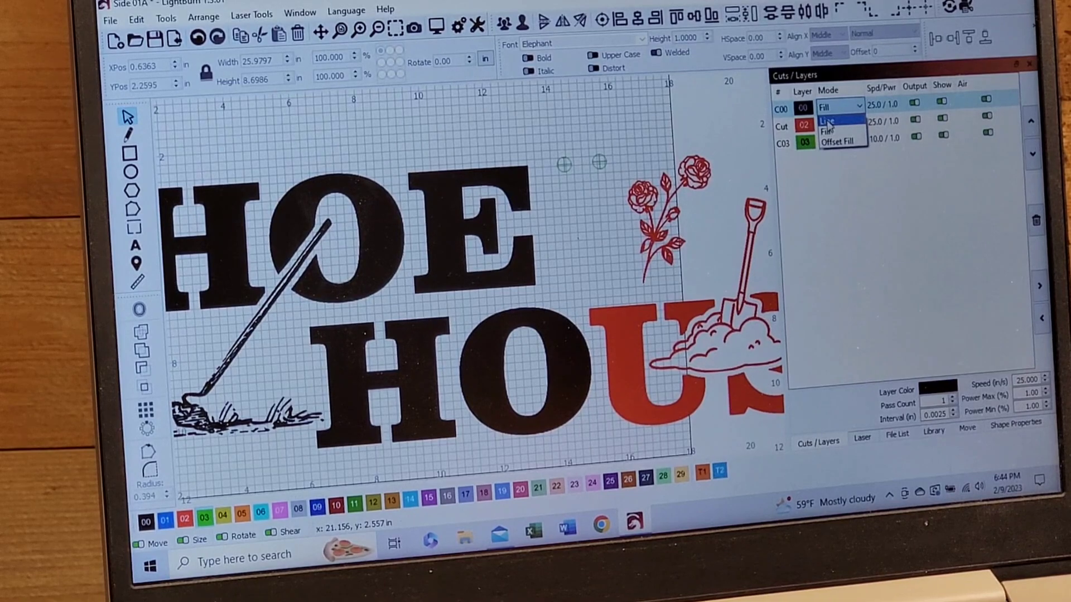
click(827, 107)
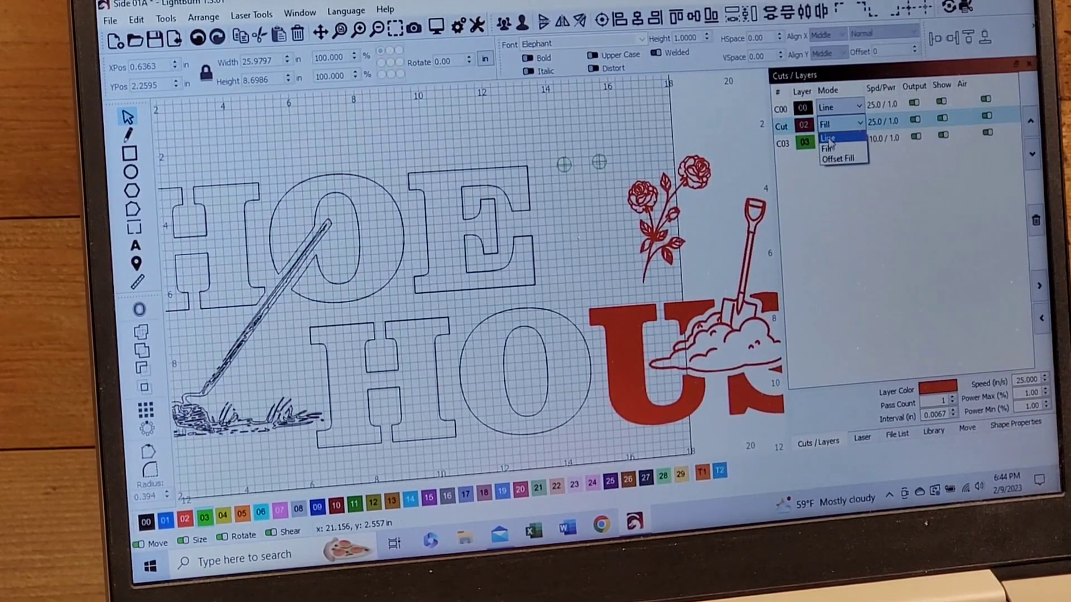
click(828, 139)
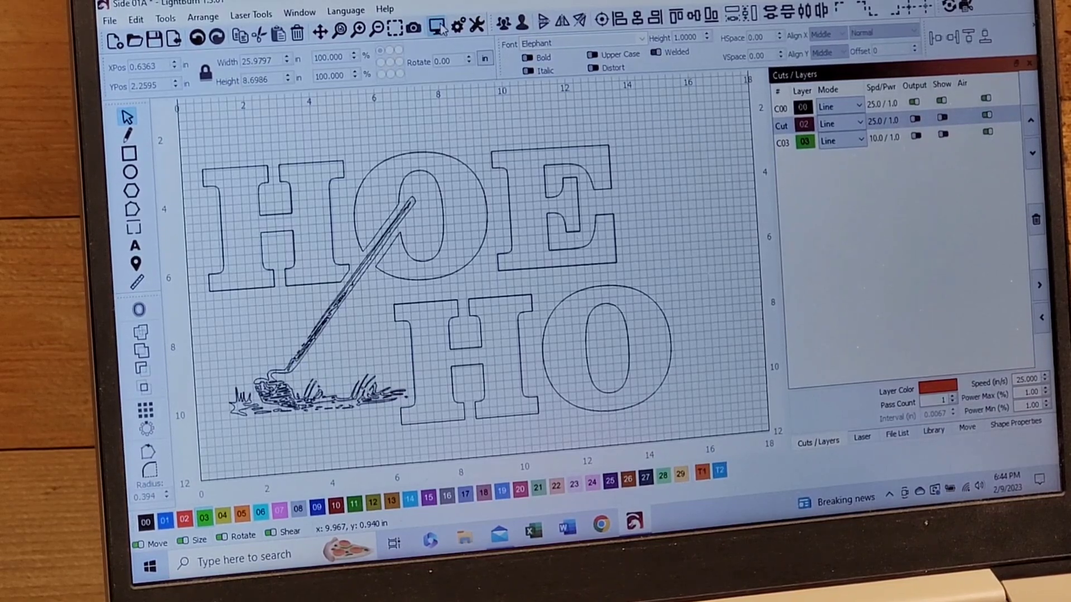
Step: Check the job in the Preview window and close it with Ok
click(434, 26)
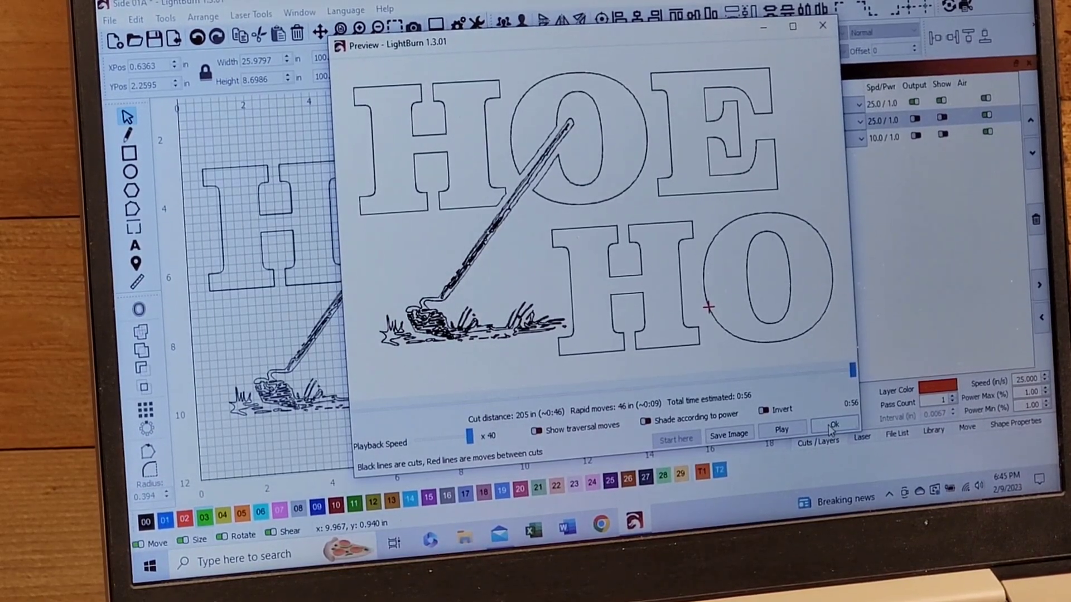
click(832, 425)
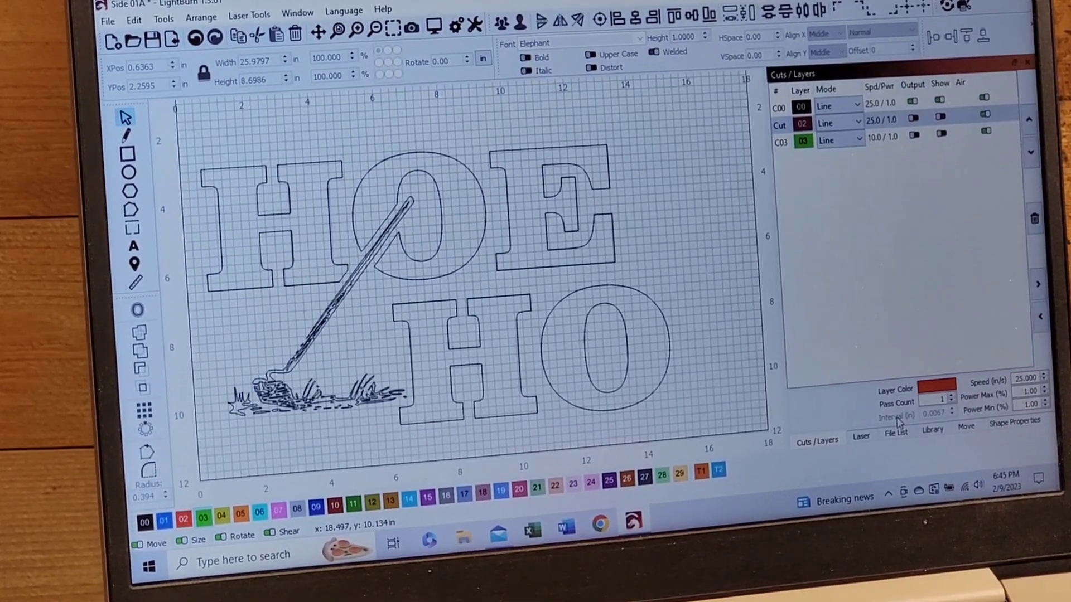
Step: Delete all files stored on the laser from the File List and confirm with Yes
click(897, 433)
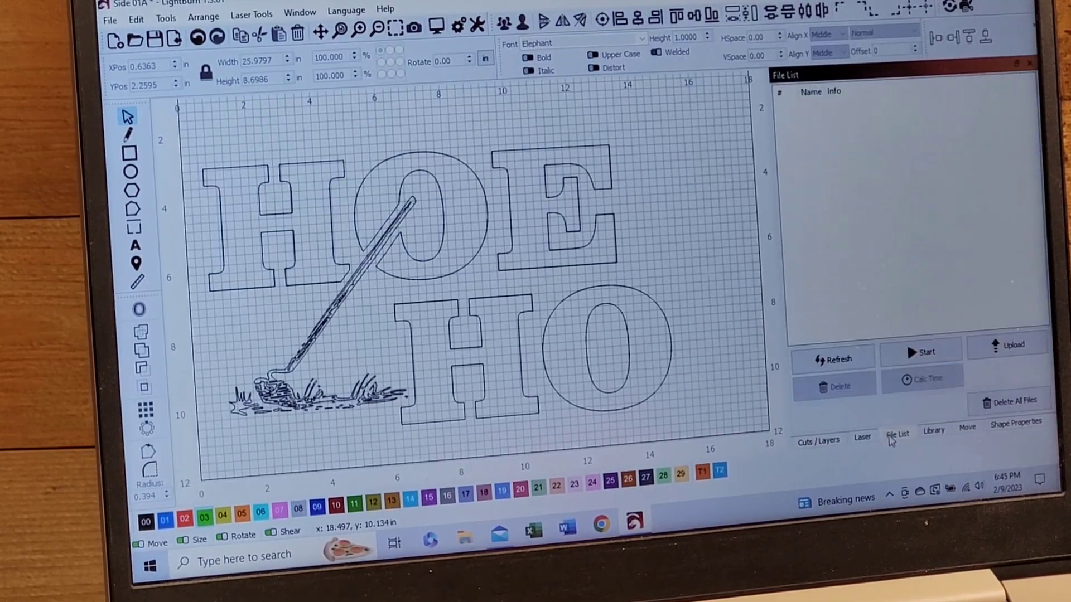
click(1012, 400)
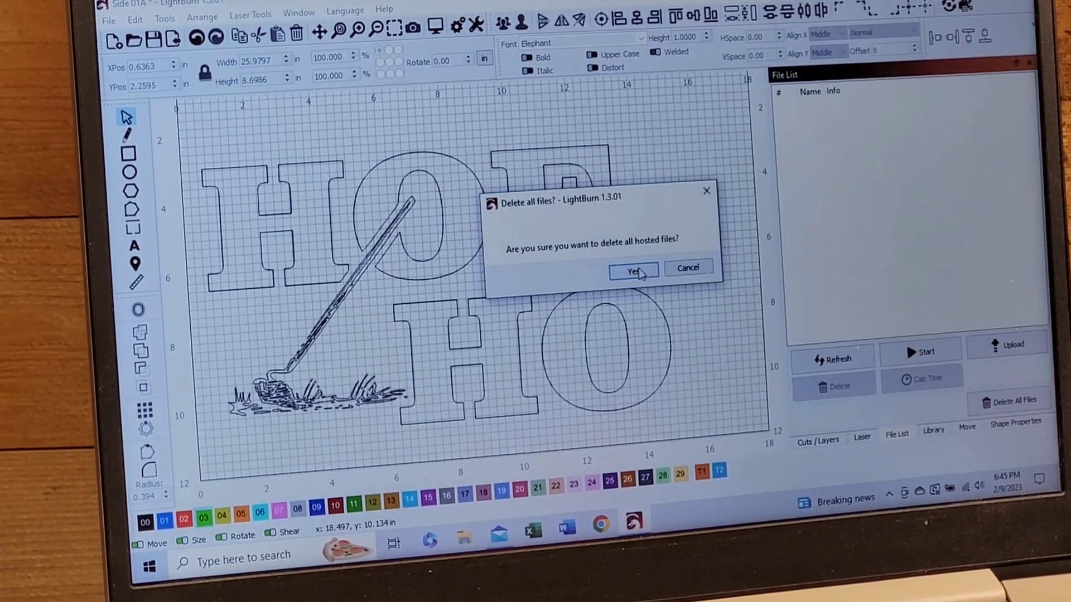
click(628, 268)
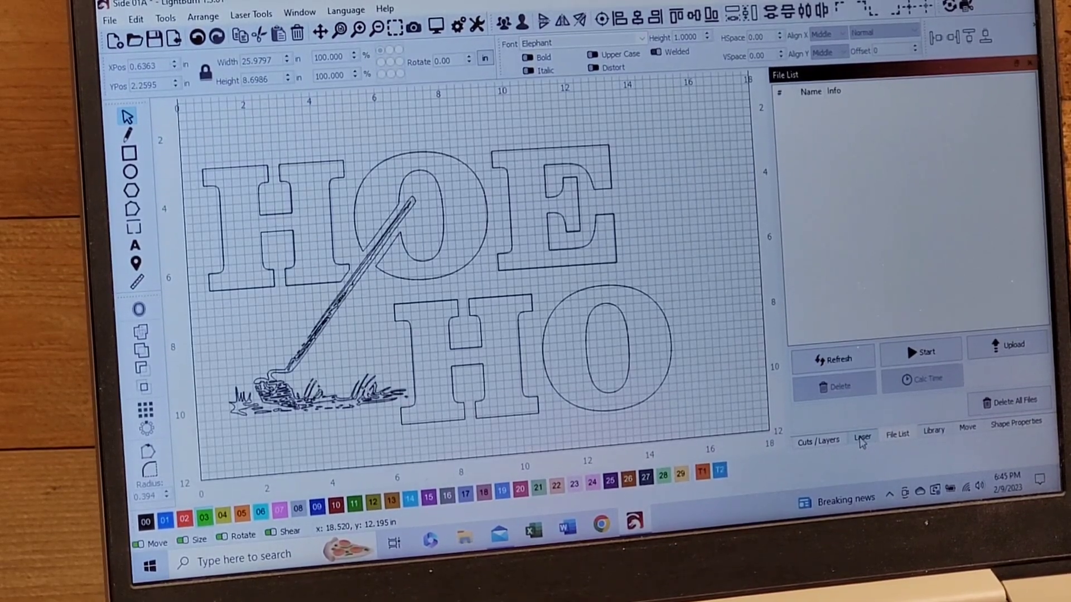
Step: Set Start From to User Origin in the Laser panel and send the design to the laser
click(862, 438)
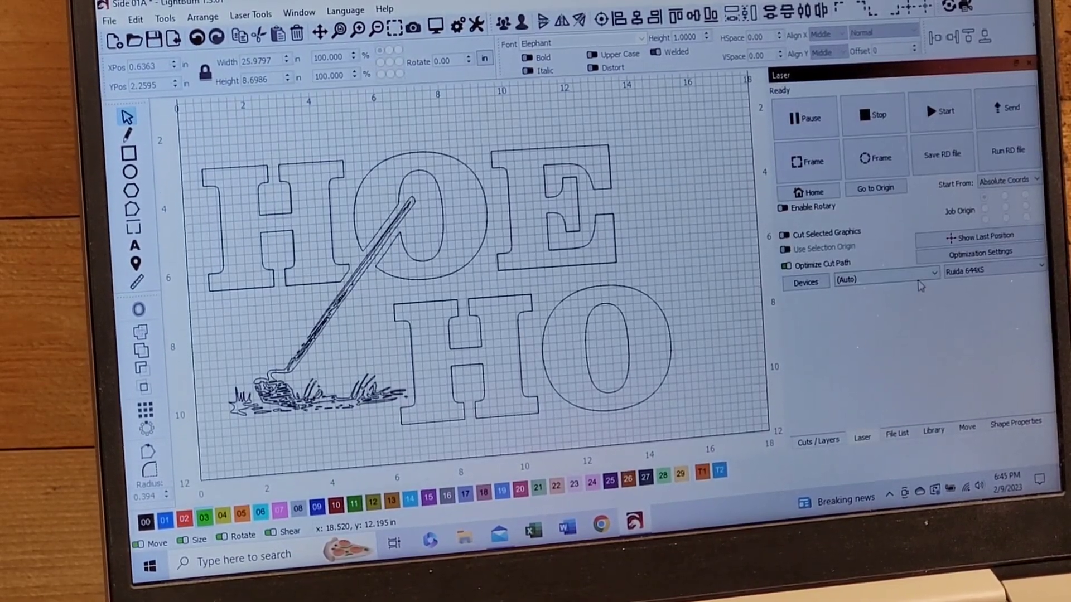
click(1006, 180)
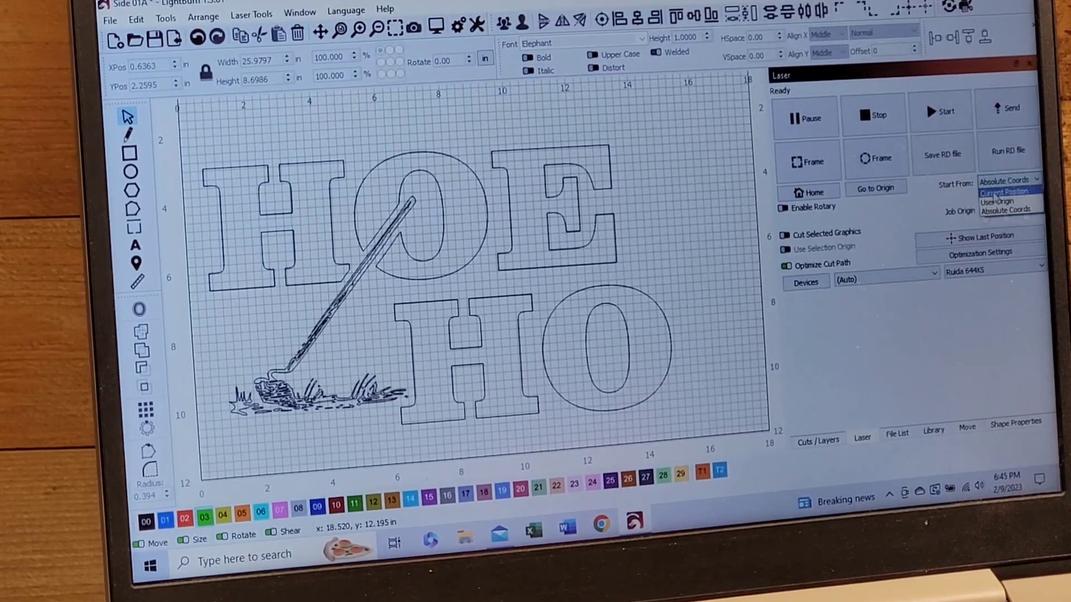
click(1008, 192)
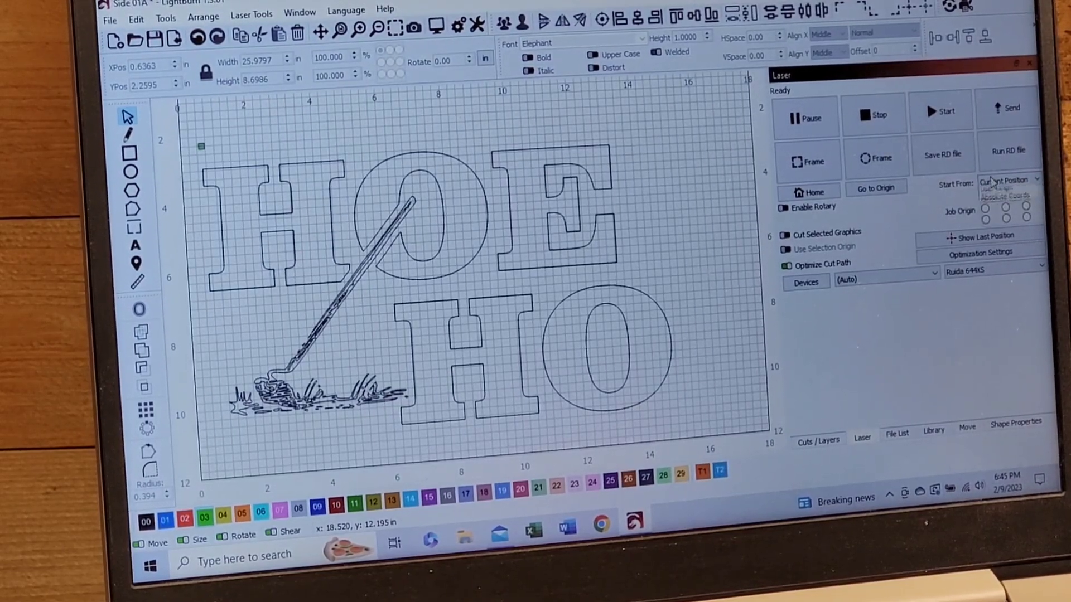
click(1004, 179)
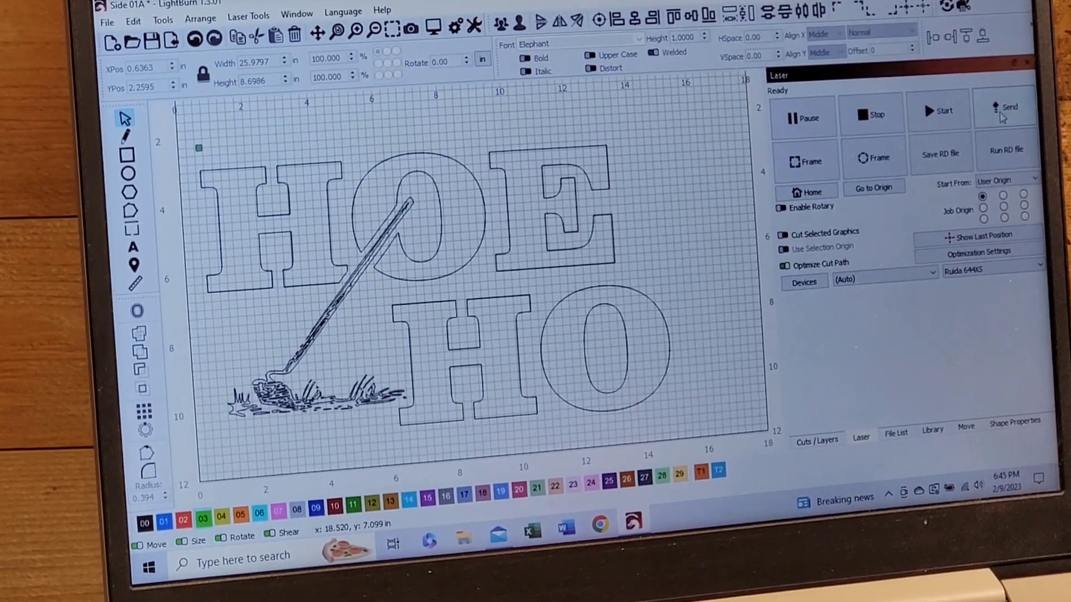
click(1007, 110)
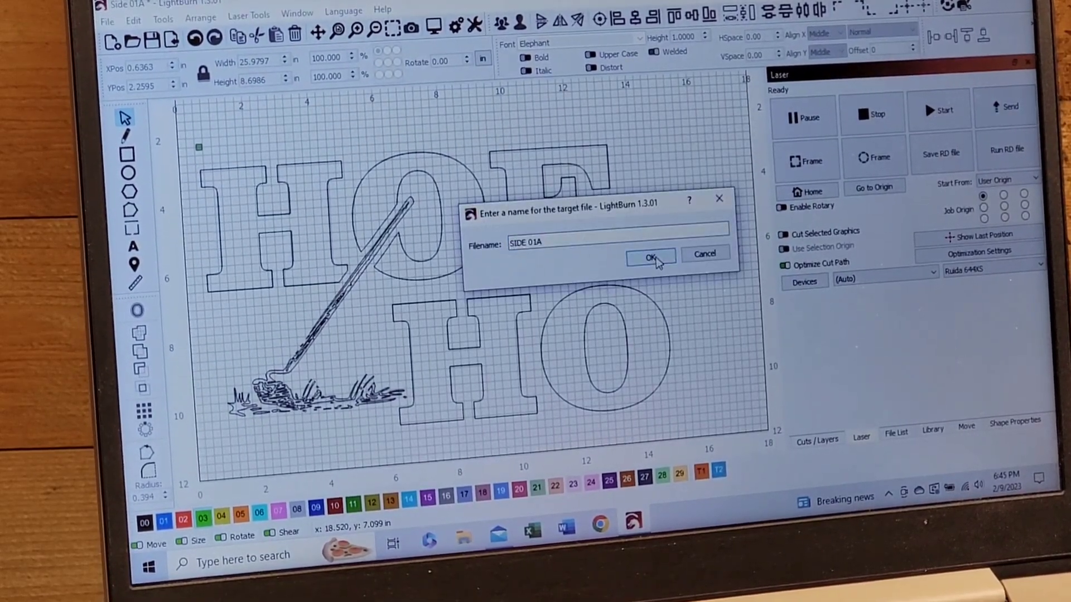
click(649, 258)
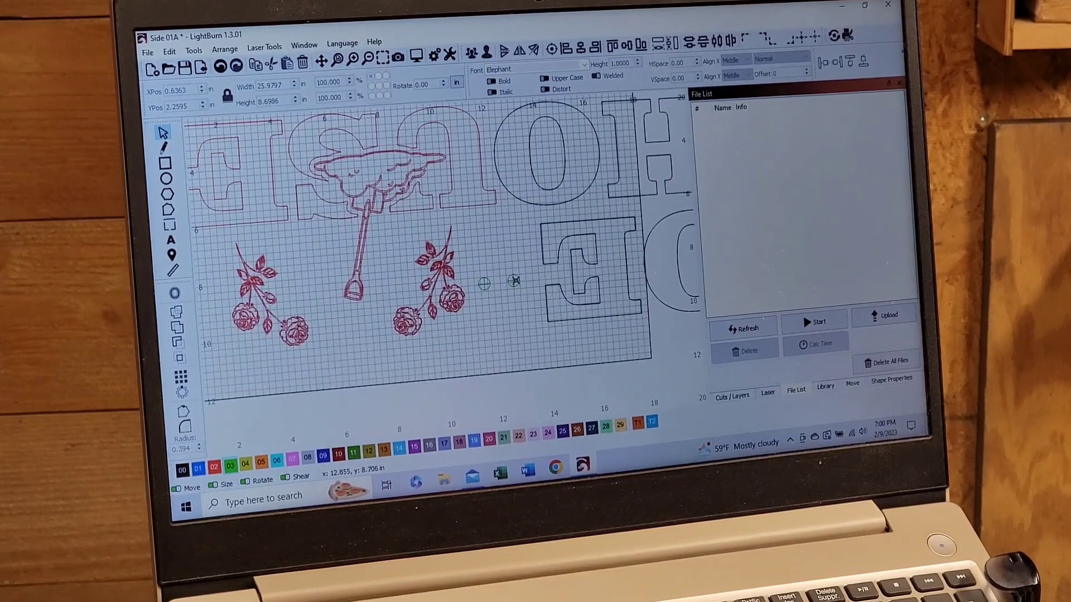
Step: Select the upper-right target circle and bring up the Laser Tools menu
click(515, 283)
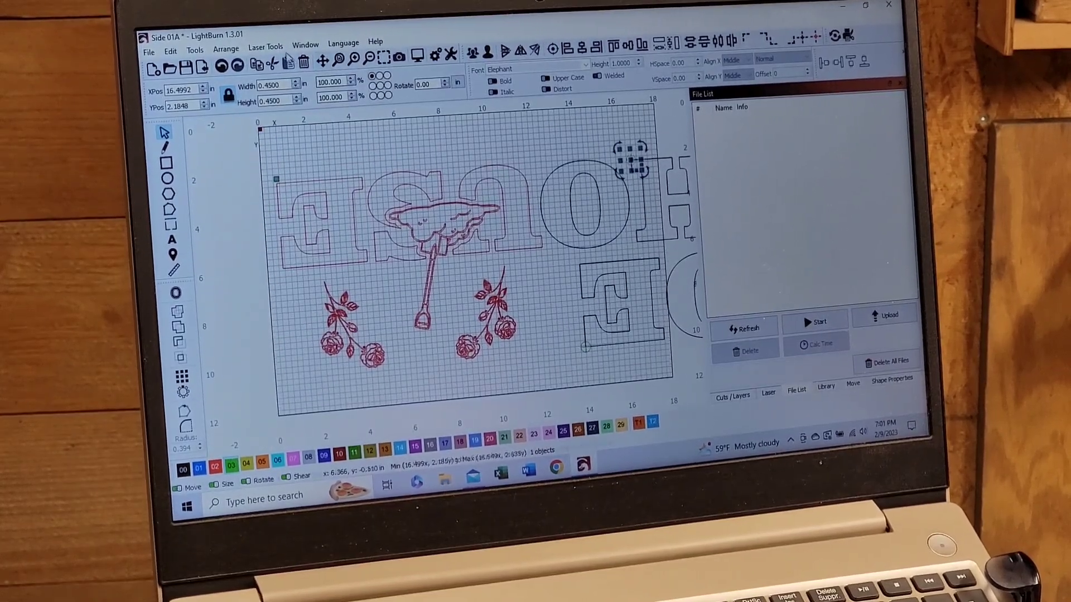
click(265, 41)
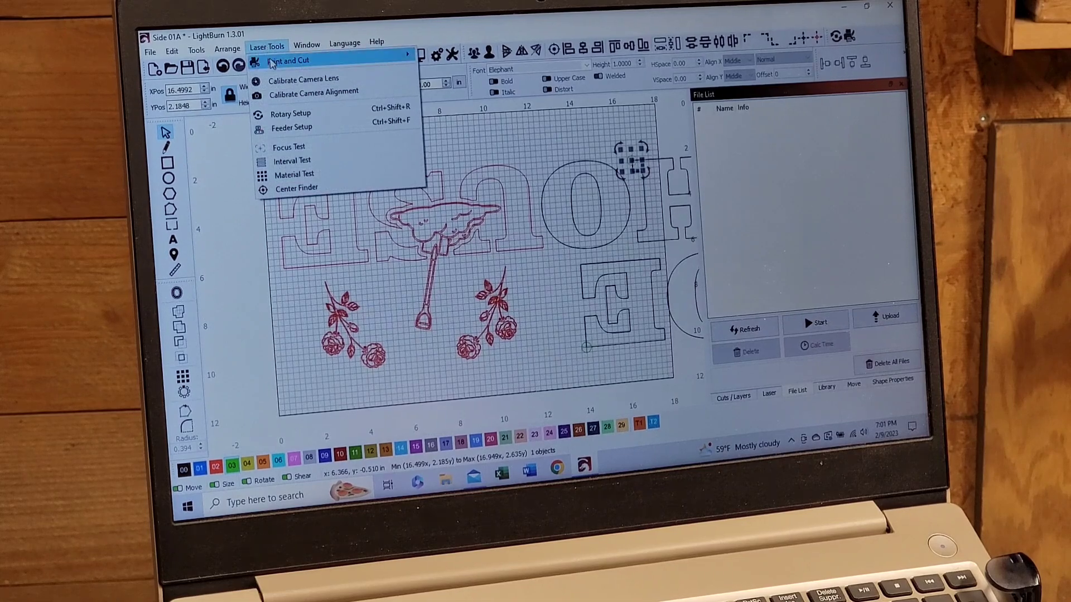
Step: Start the Print and Cut wizard, move it aside and record the first target position
click(287, 61)
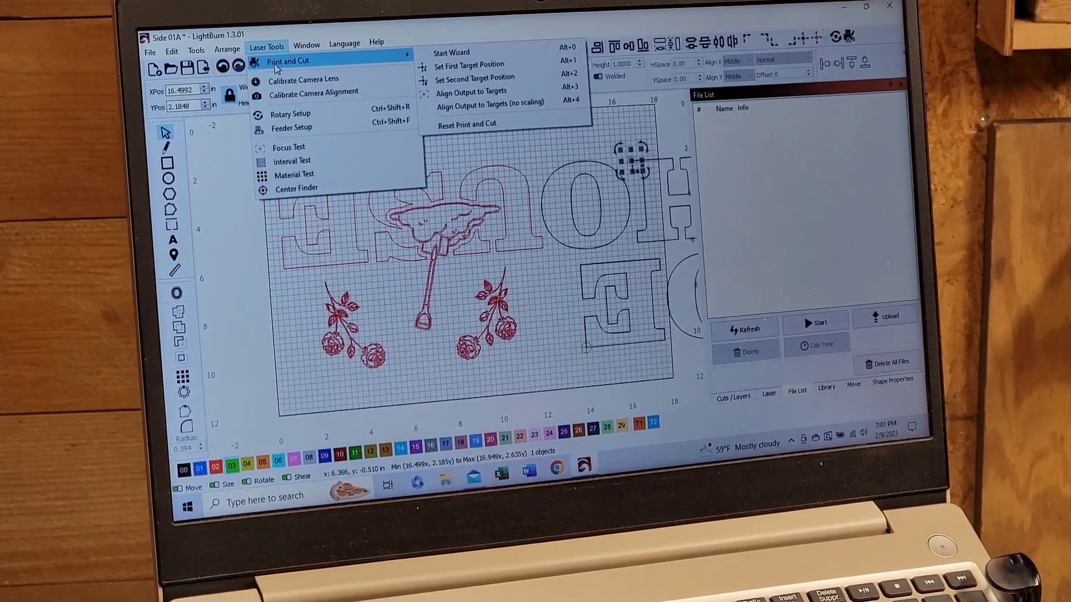
mouse_move(450, 52)
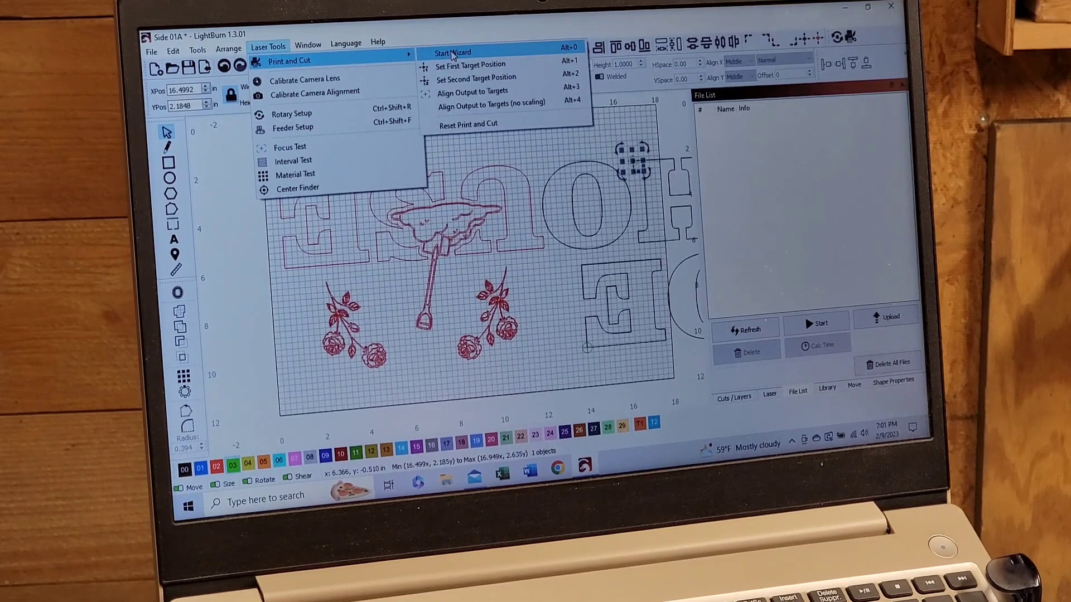
click(451, 53)
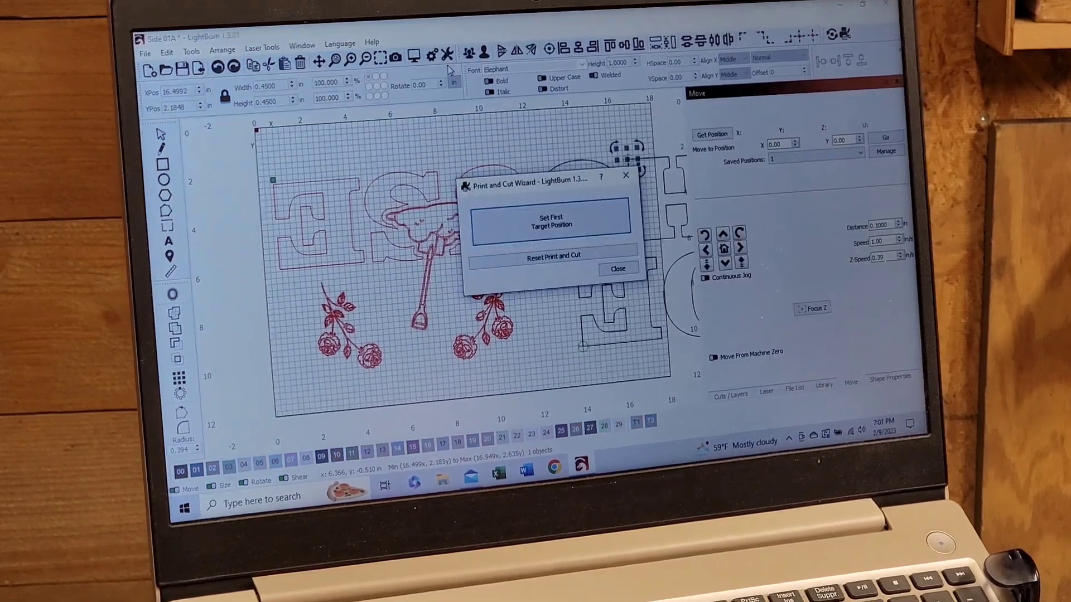
drag(551, 177, 700, 102)
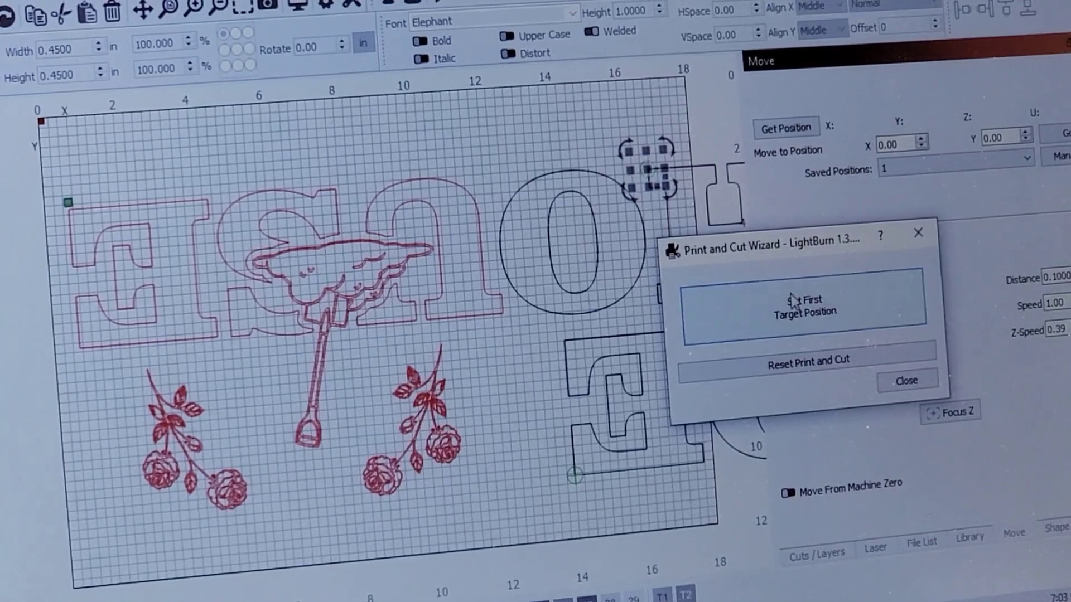
click(808, 305)
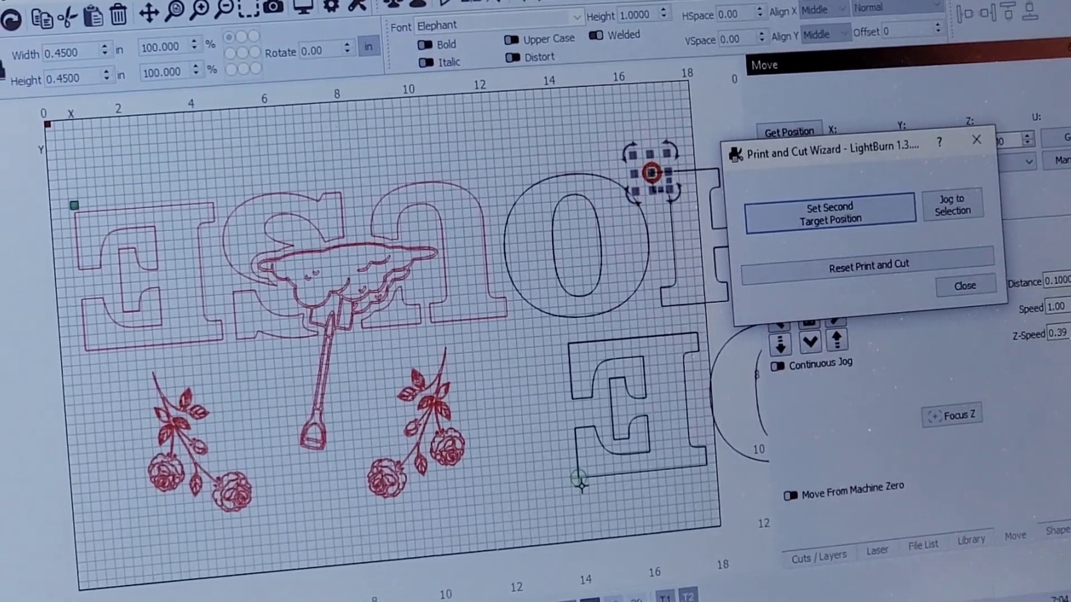
Step: Pick the lower target mark beside the E and record it as the second target position
click(828, 213)
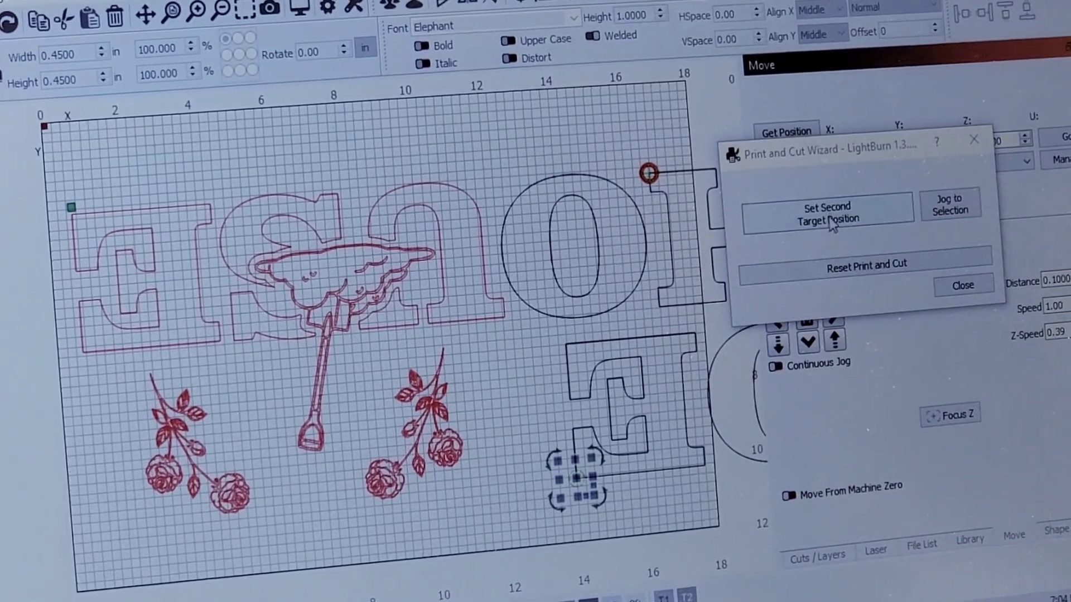
click(827, 214)
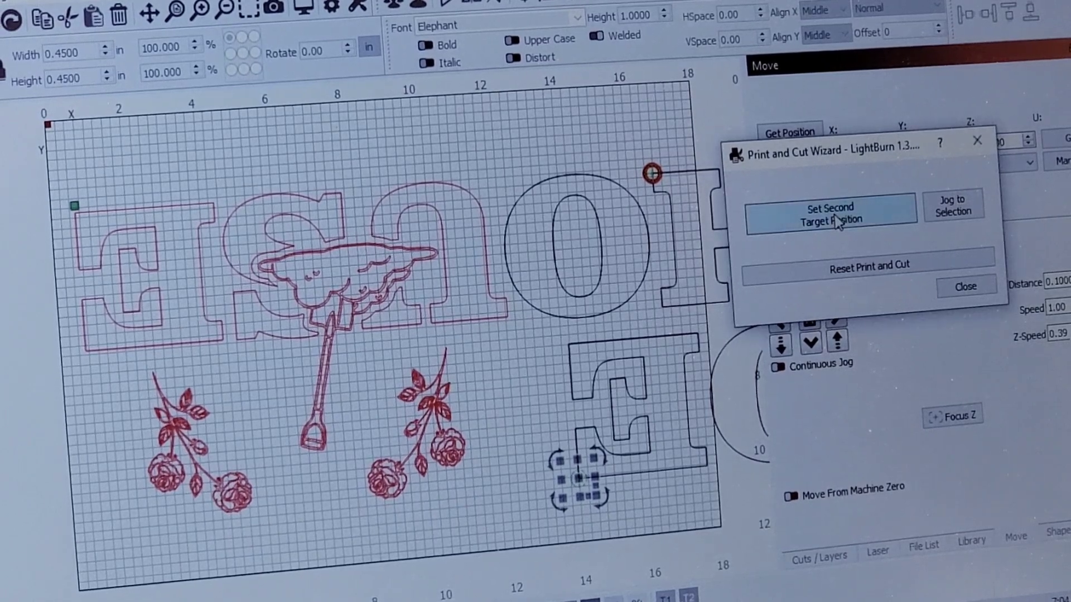
click(828, 213)
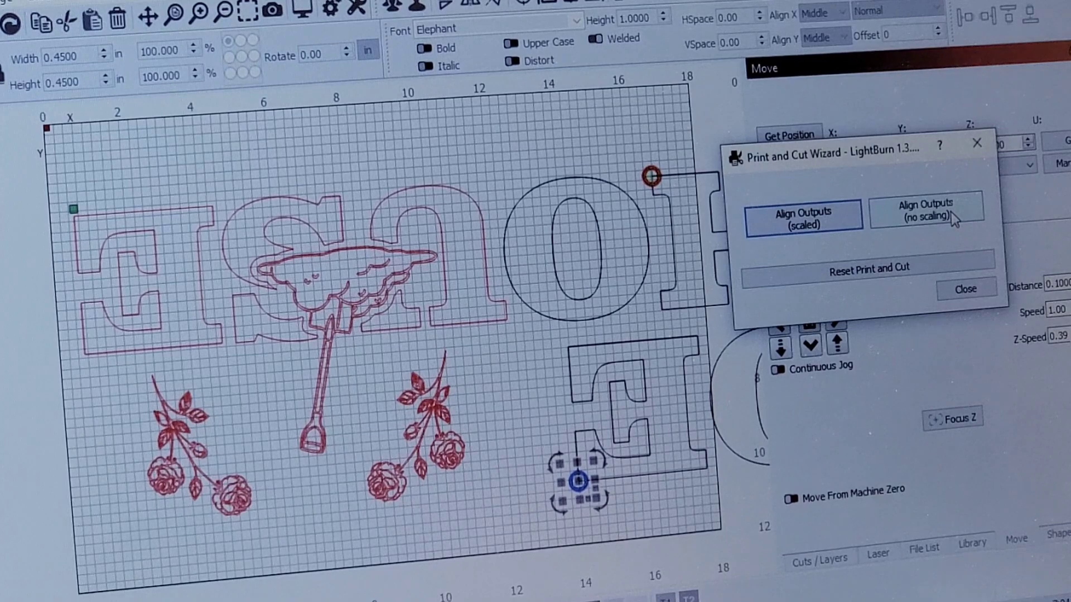
Step: Align Outputs with no scaling and confirm the laser reports Ready (Print & Cut) (Unscaled)
click(964, 289)
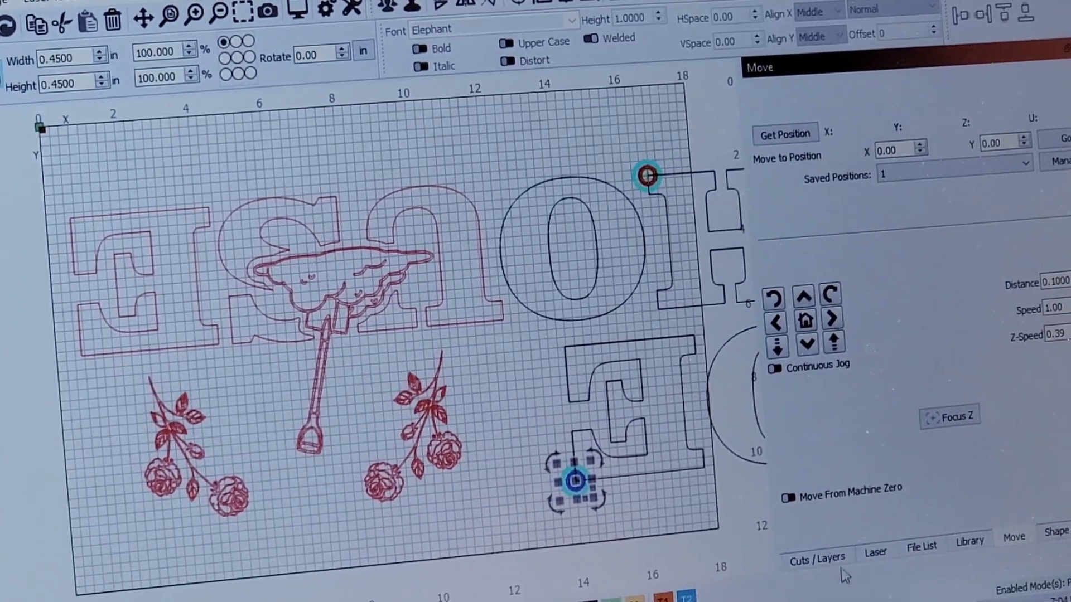
click(875, 550)
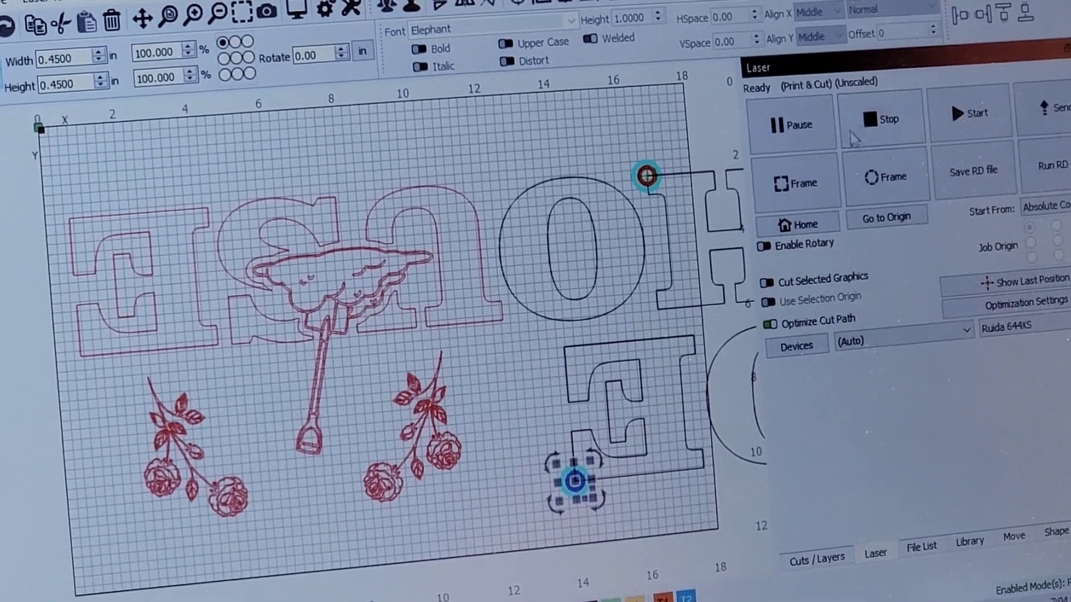